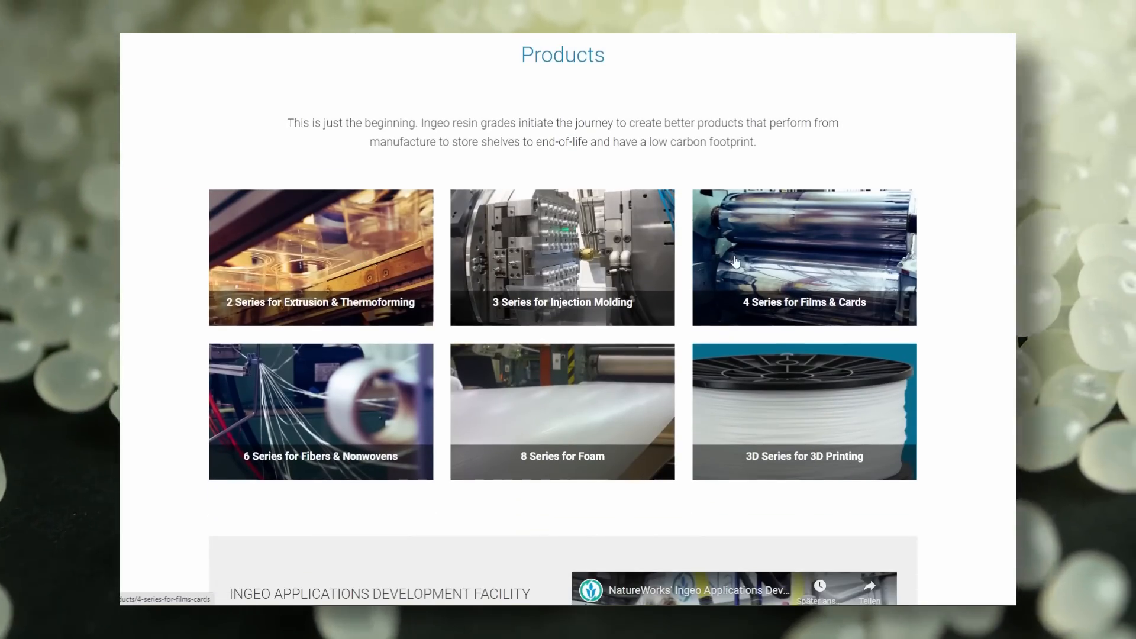
pyautogui.moveTo(590, 396)
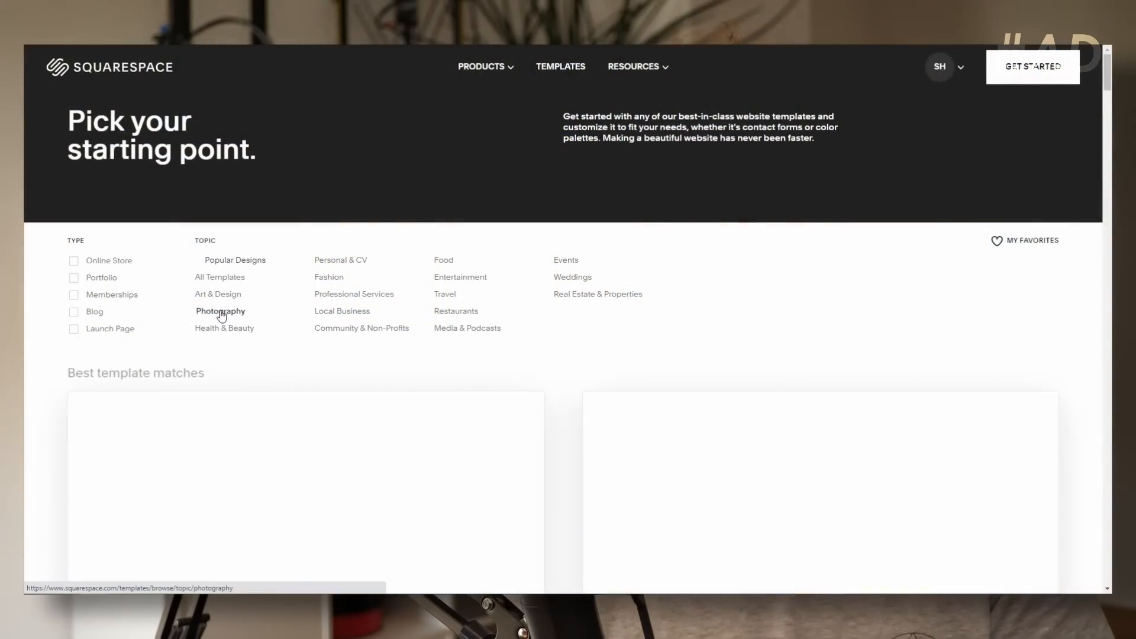
pyautogui.scroll(-3)
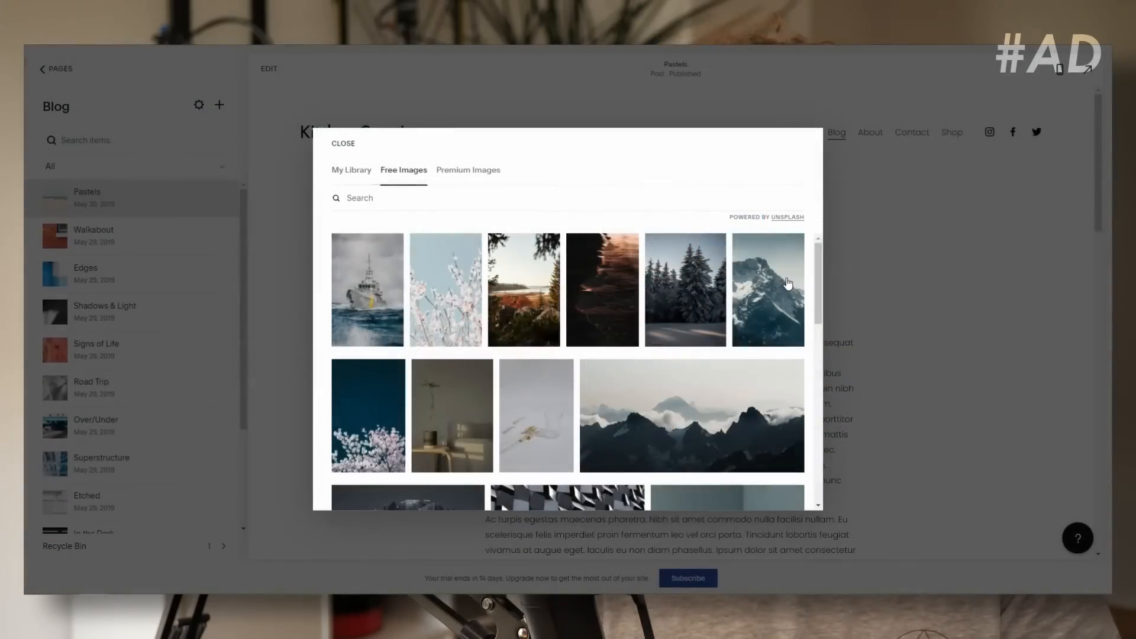
pyautogui.scroll(-3)
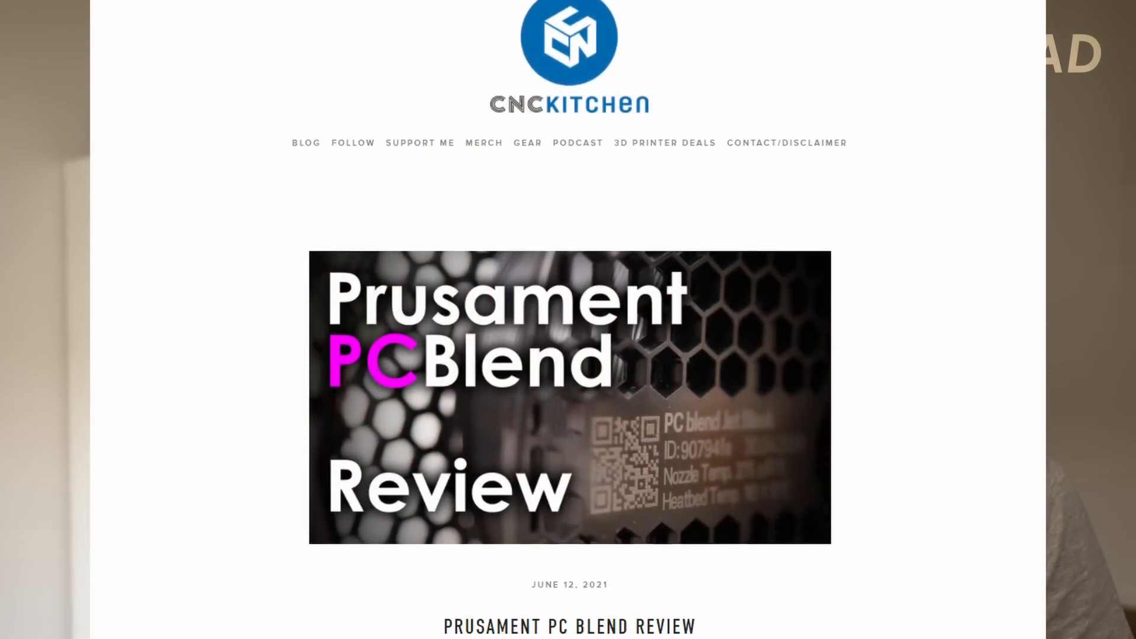
pyautogui.scroll(-3)
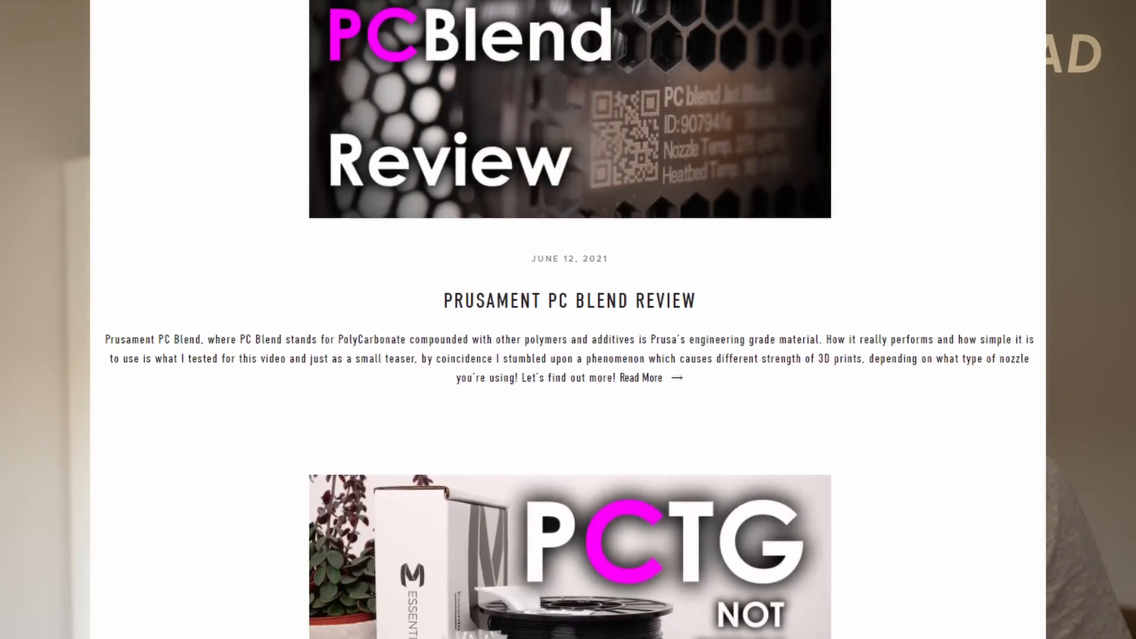
pyautogui.scroll(-3)
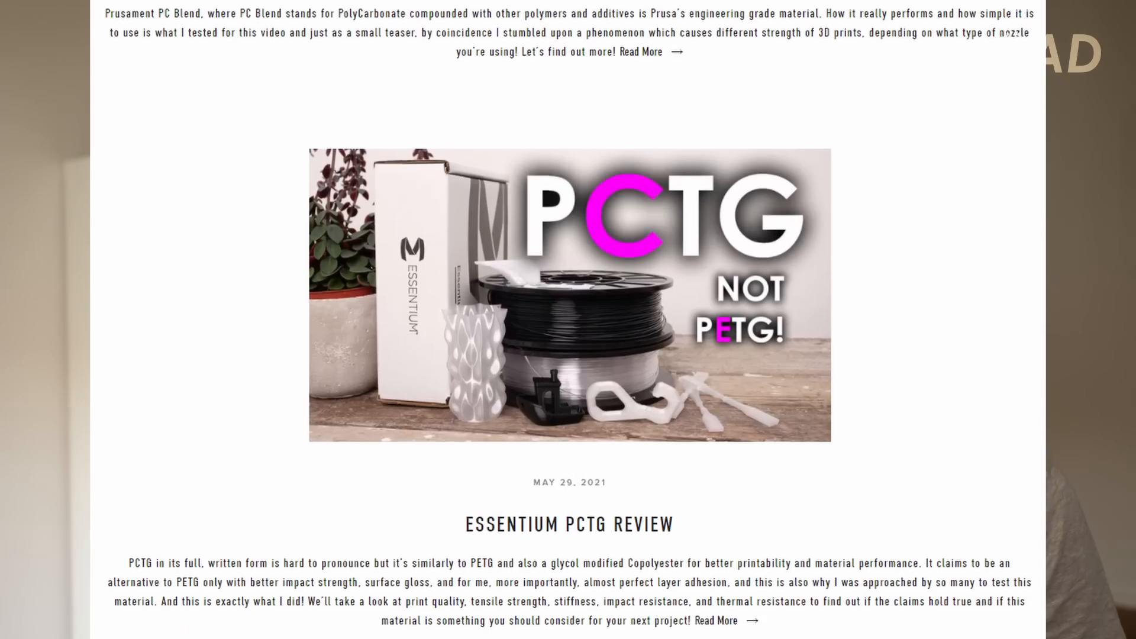
pyautogui.scroll(-3)
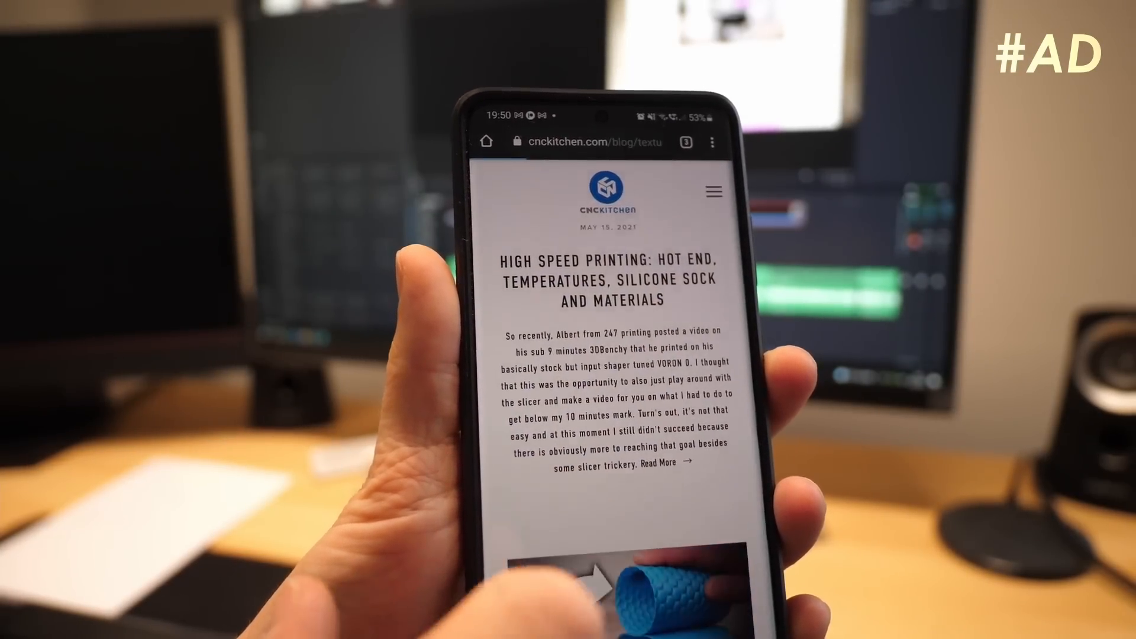
pyautogui.scroll(-3)
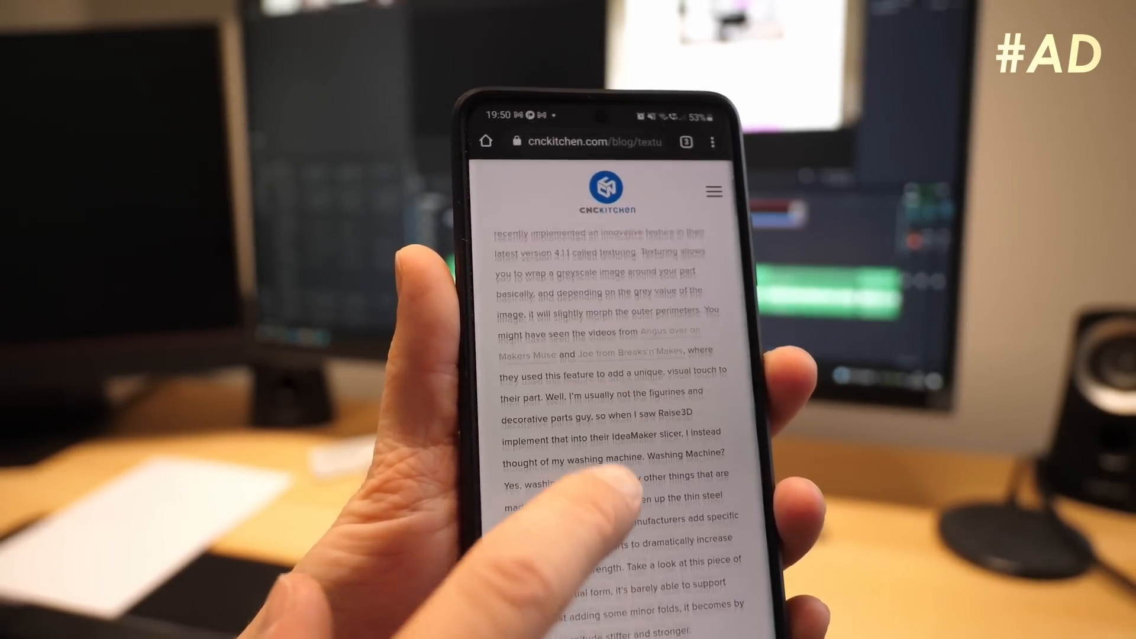